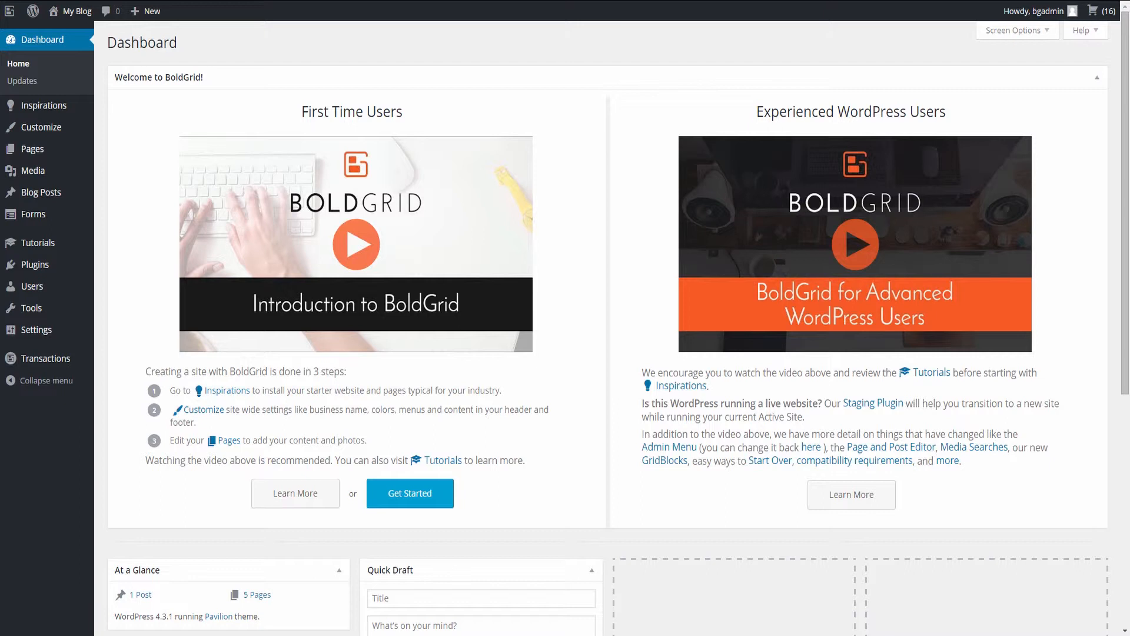
mouse_move(35, 330)
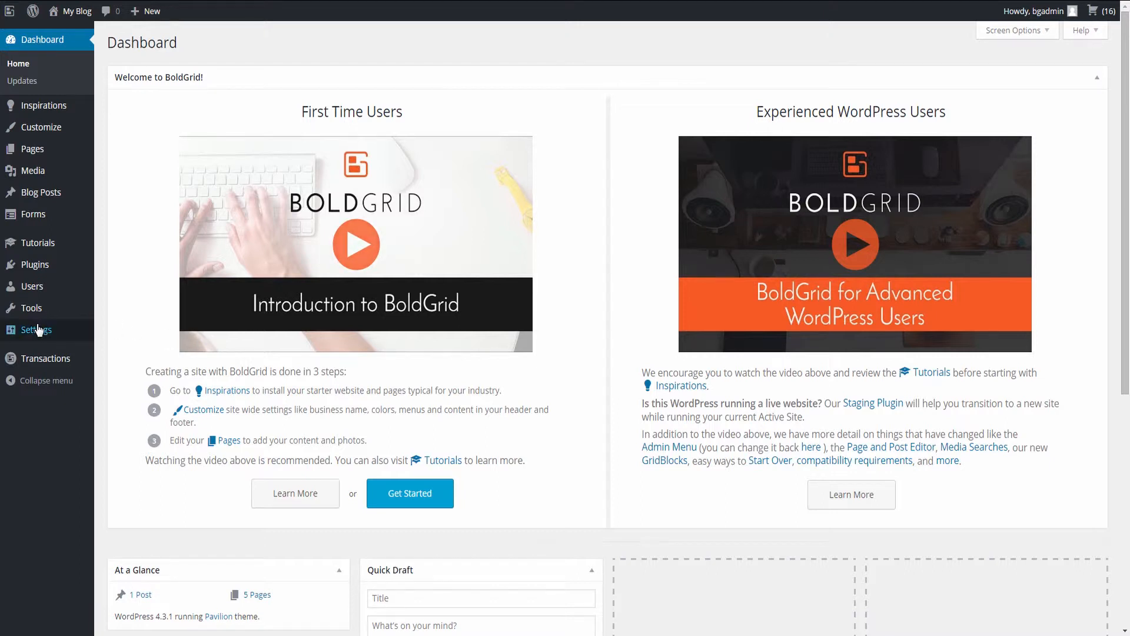
Open Settings > General from the admin sidebar to view the site's General Settings.
left_click(35, 329)
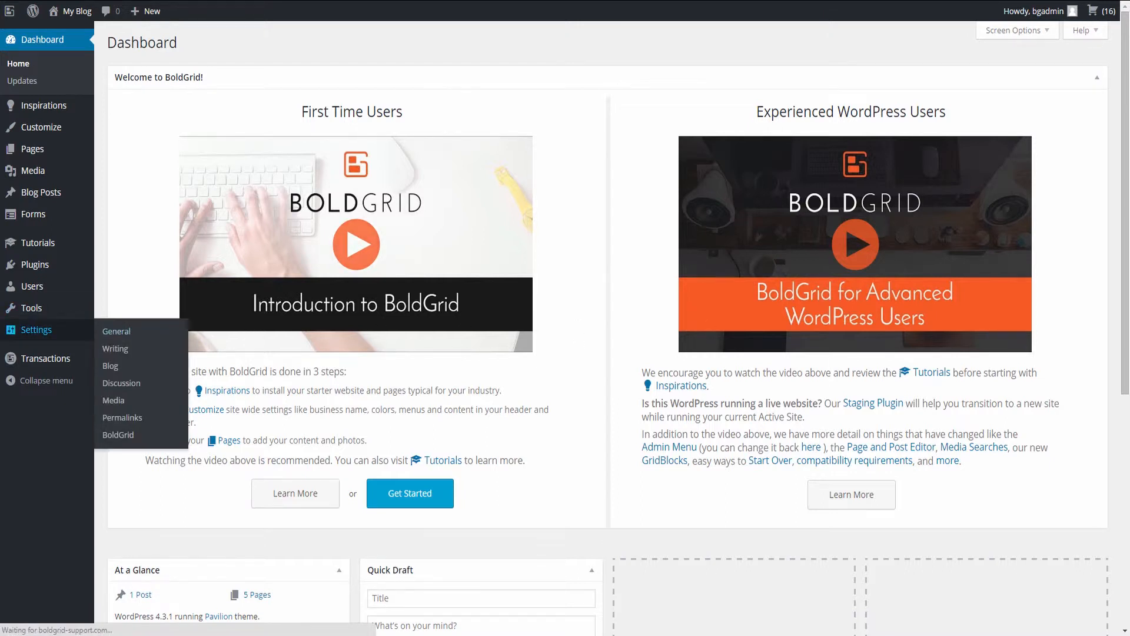
left_click(116, 331)
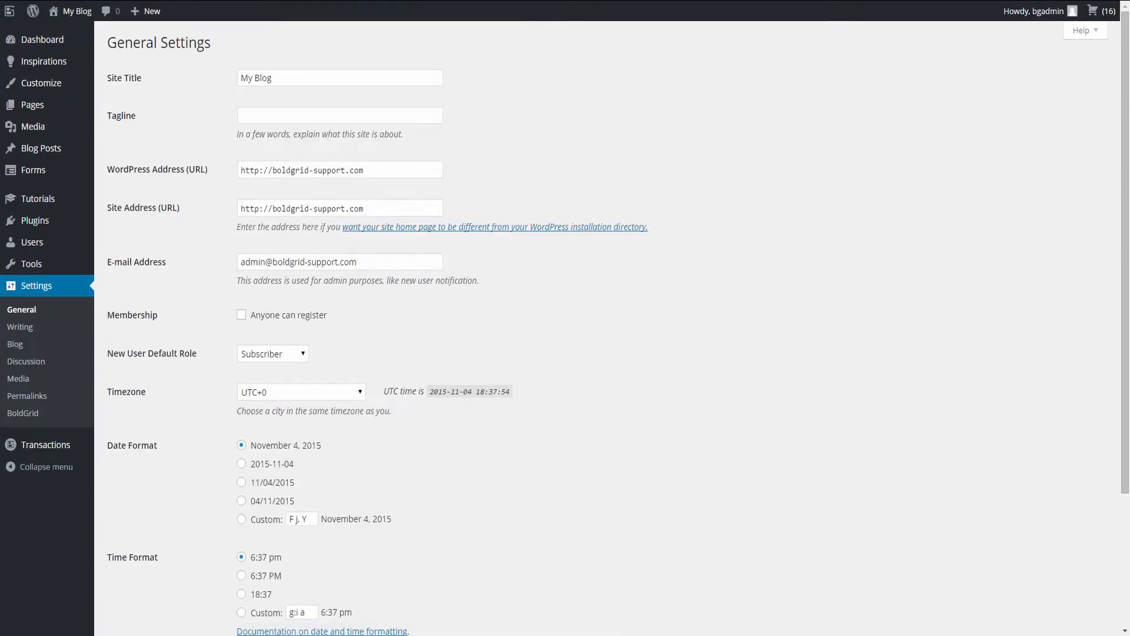
mouse_move(842, 324)
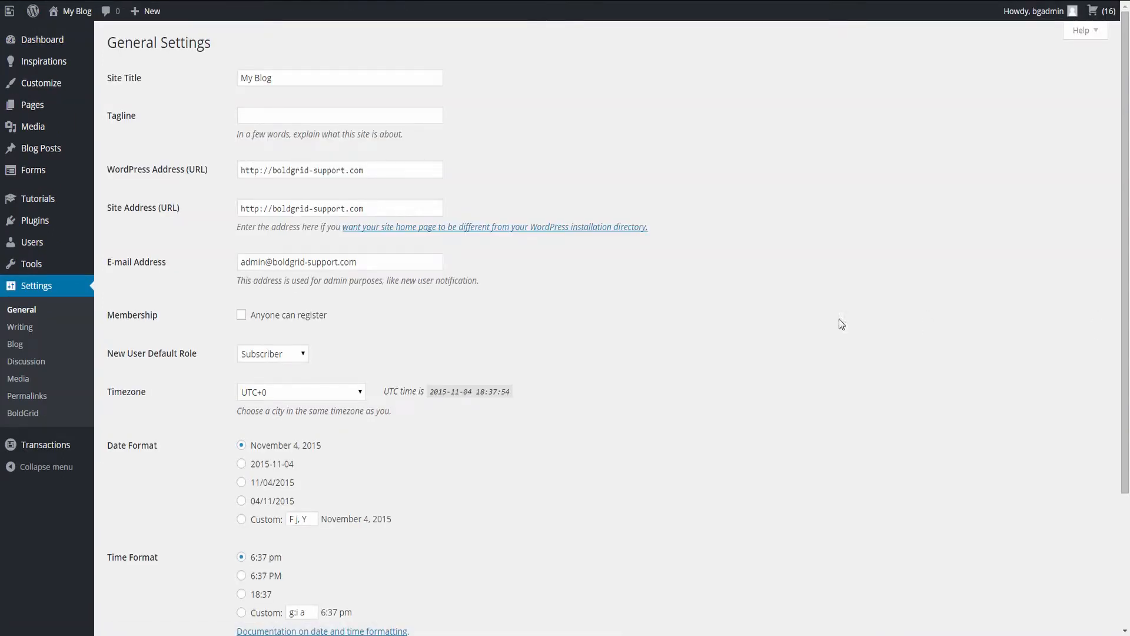
mouse_move(22, 412)
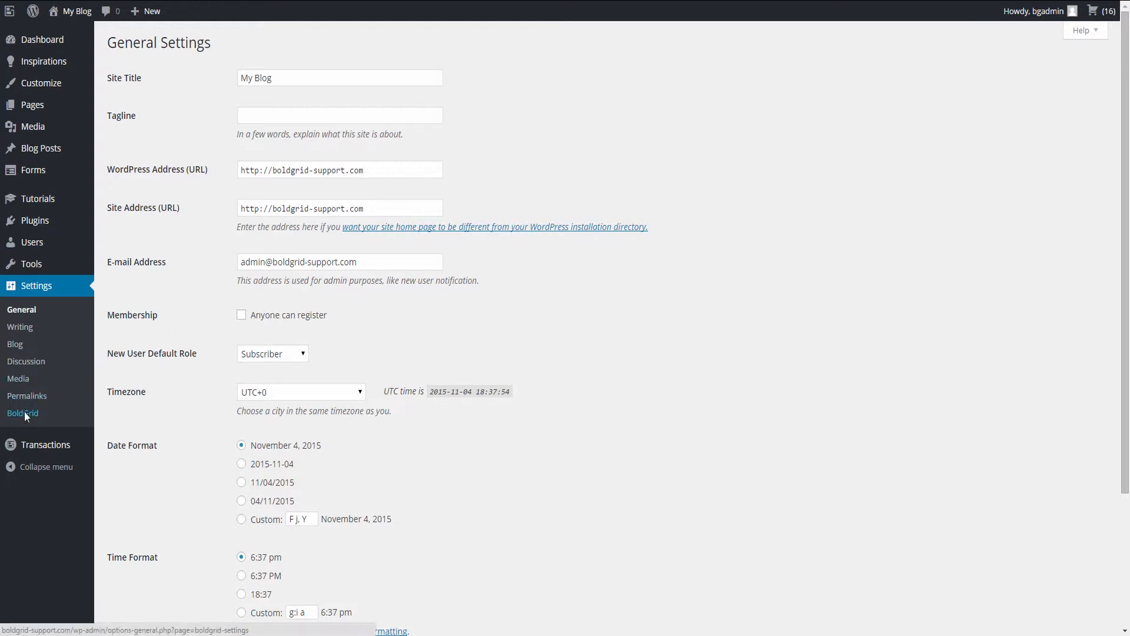
In BoldGrid settings, tick the Start Over options, including removing all BoldGrid themes.
left_click(23, 412)
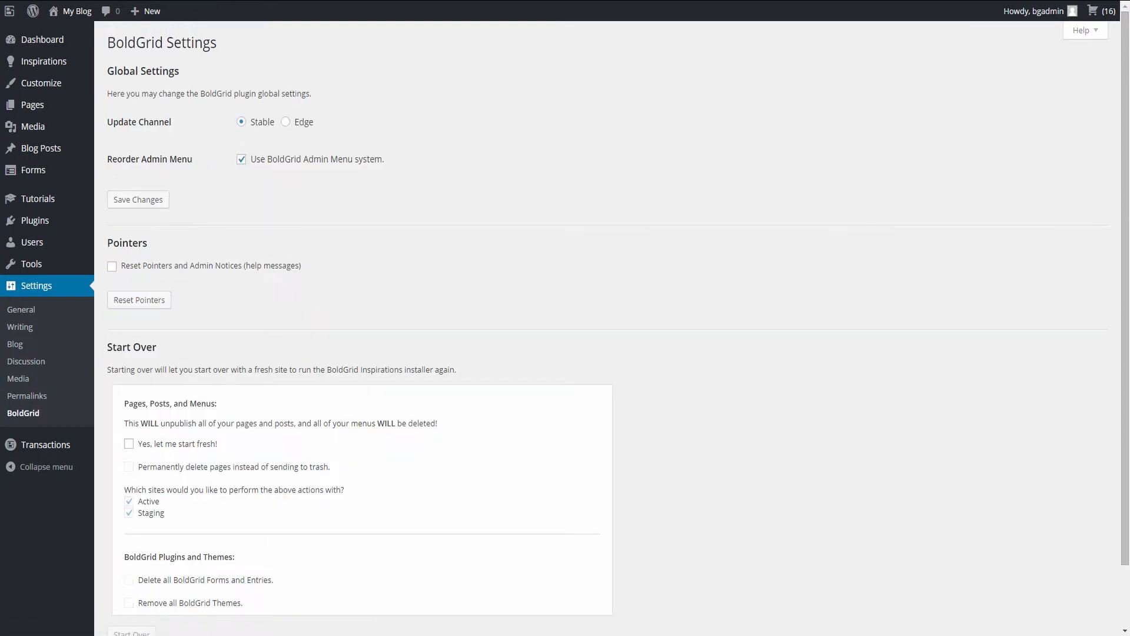
mouse_move(764, 340)
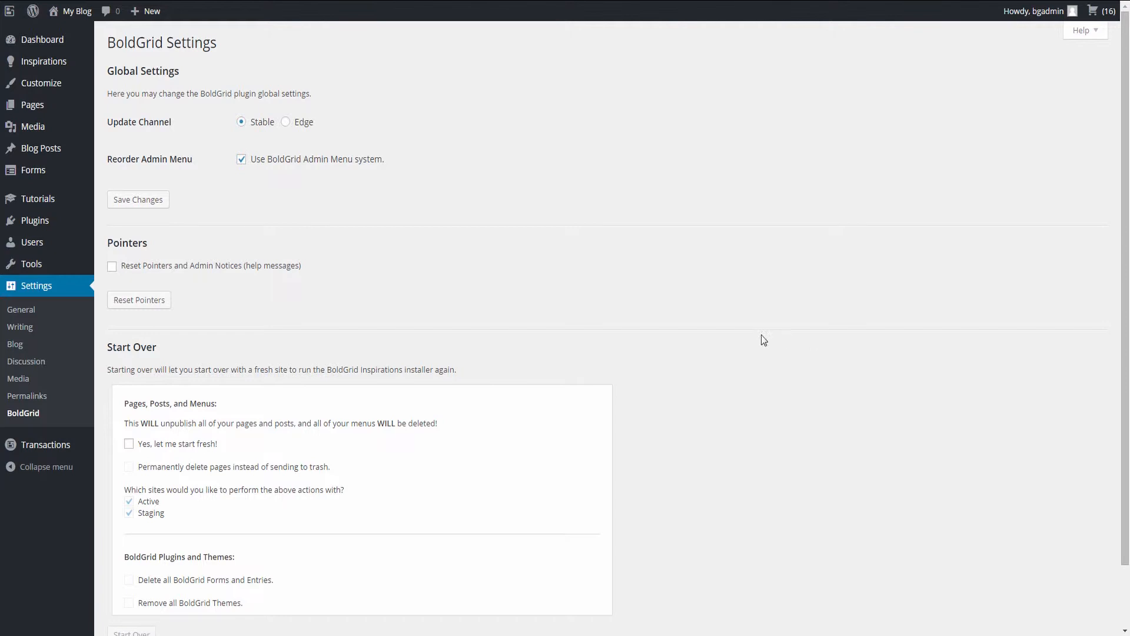
scroll("down", 3)
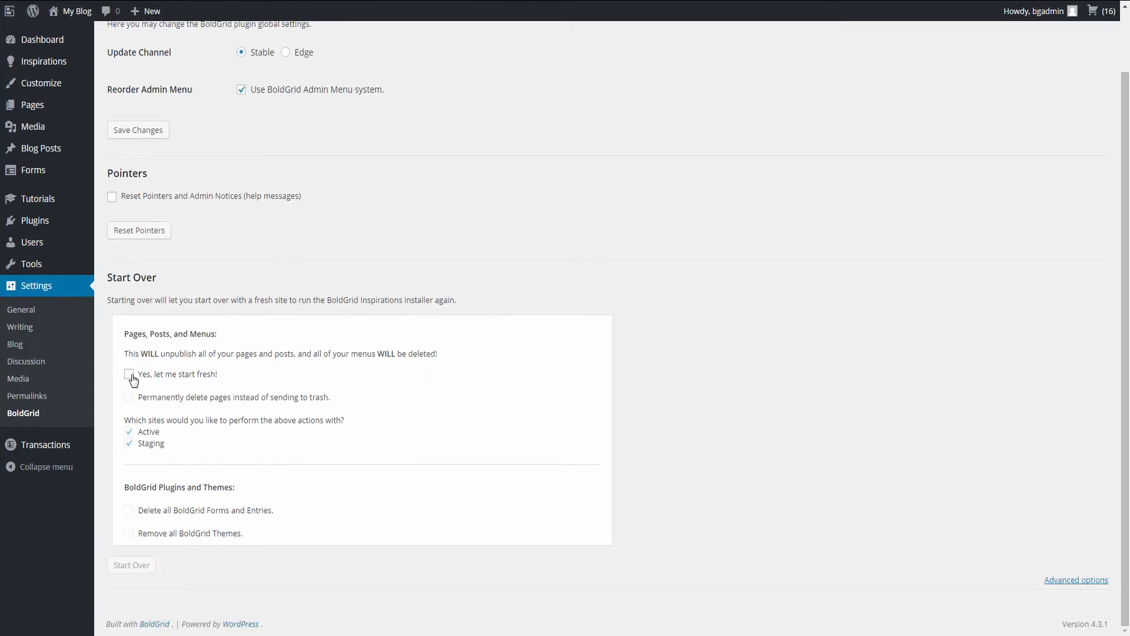
left_click(129, 375)
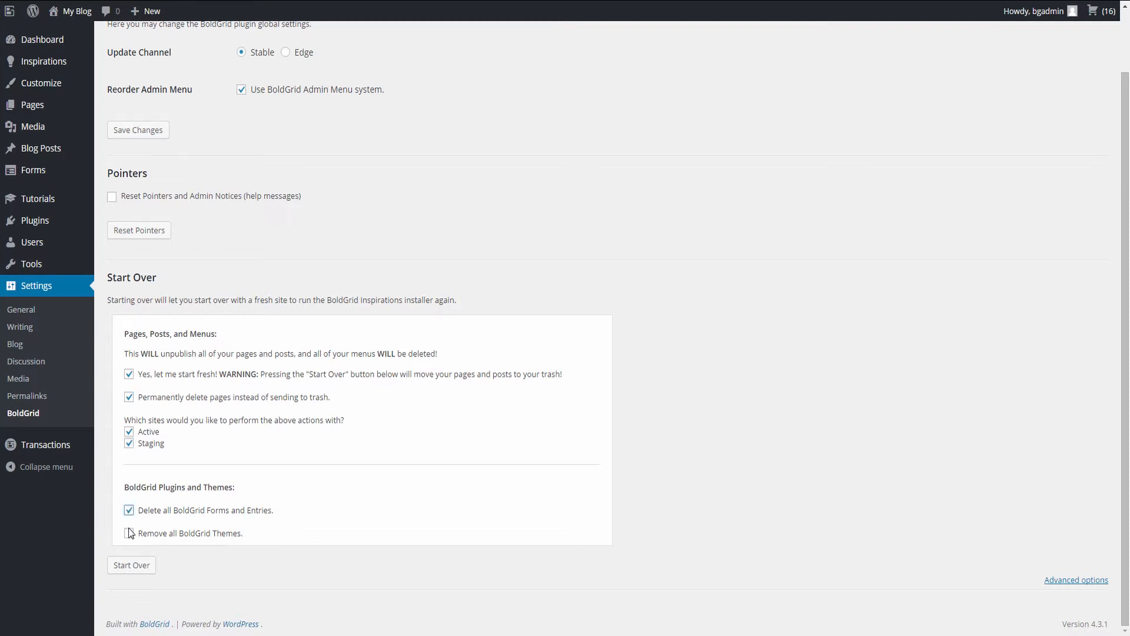
left_click(129, 534)
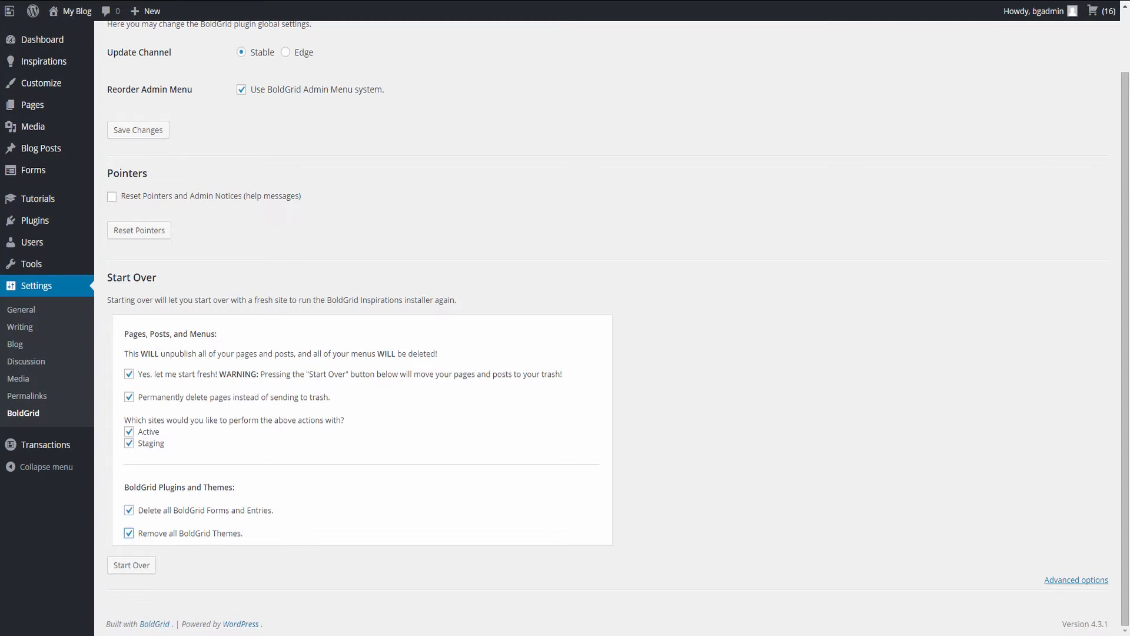
mouse_move(933, 381)
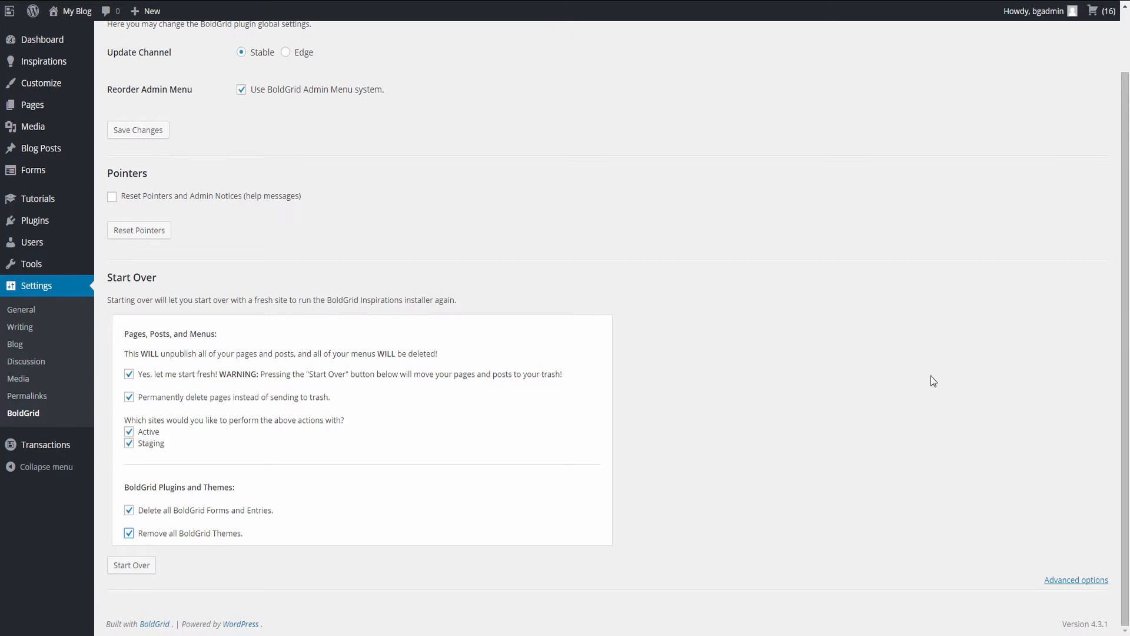
mouse_move(132, 565)
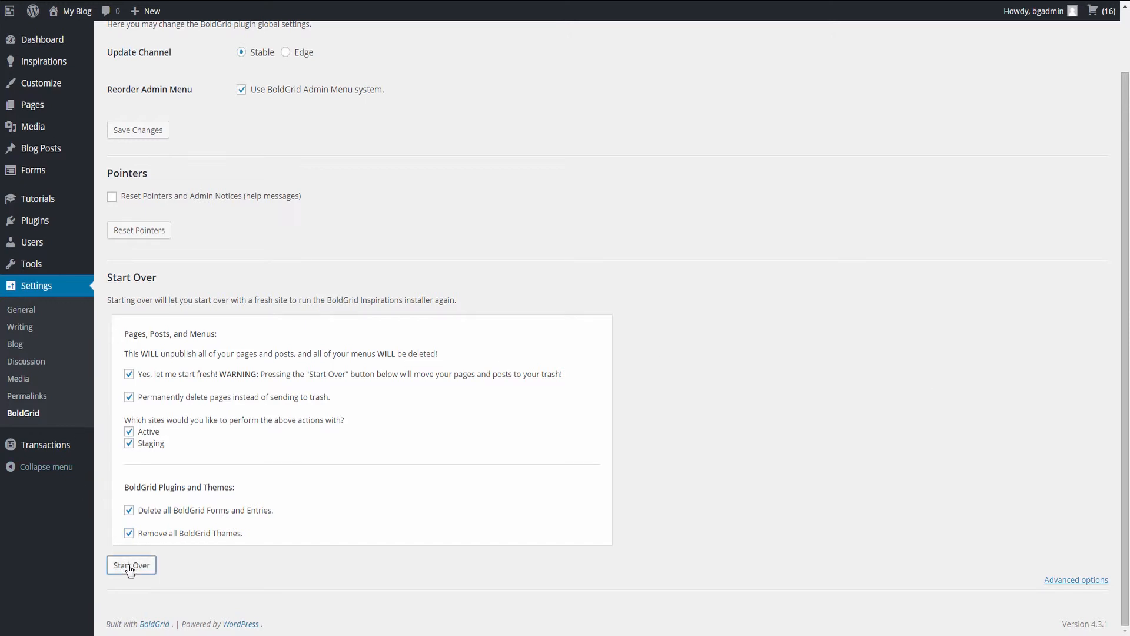
Run the BoldGrid Start Over reset and proceed to the Inspirations install page.
left_click(132, 565)
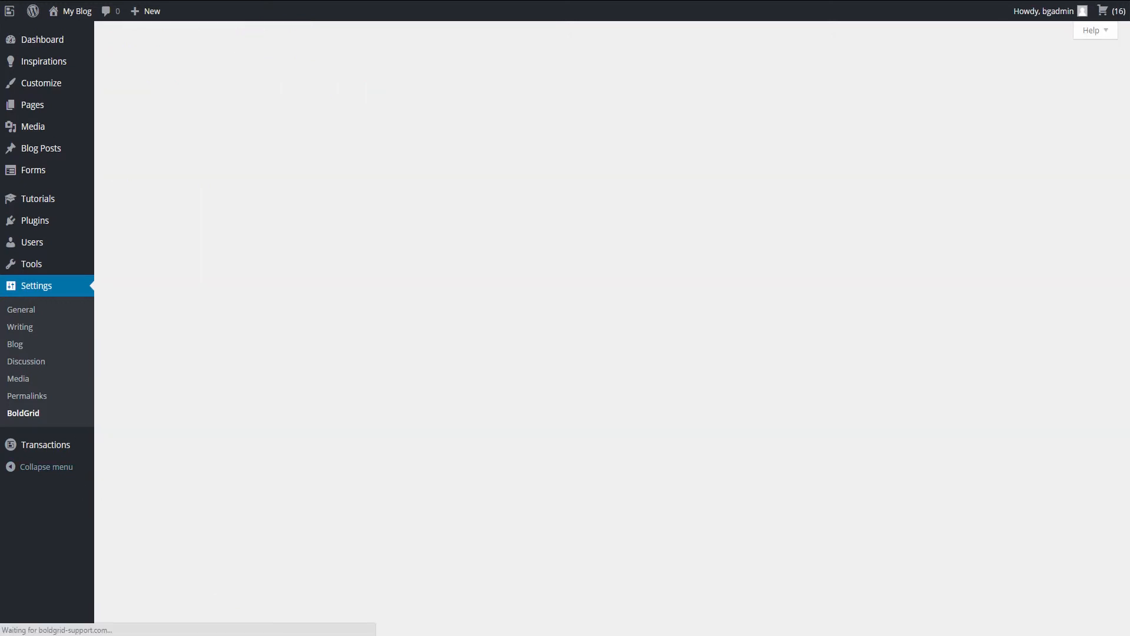
left_click(44, 62)
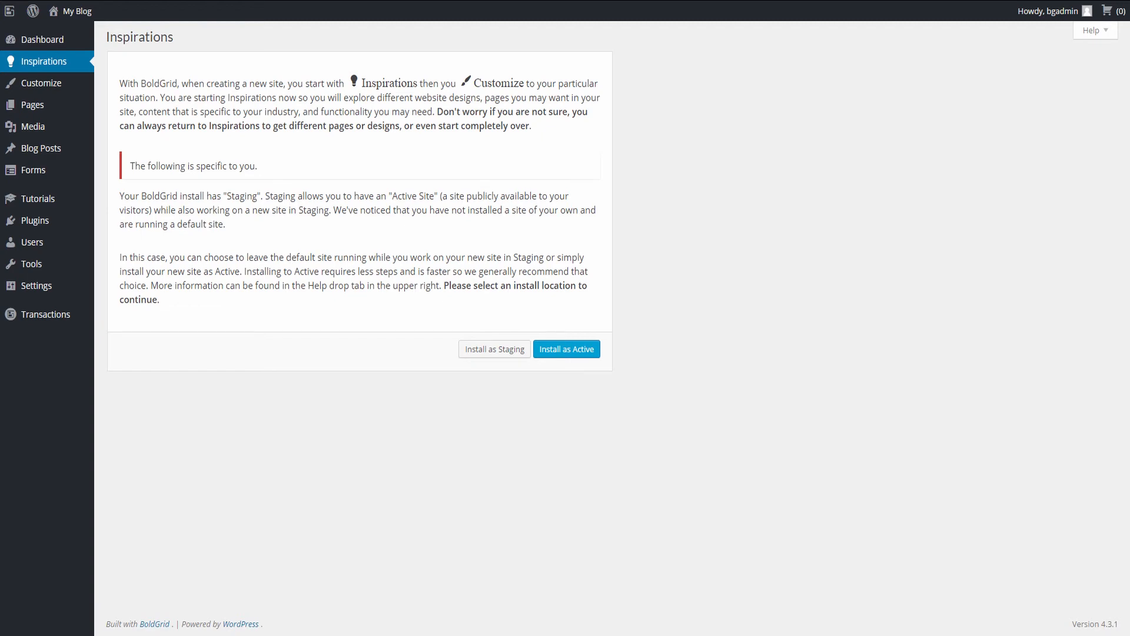
left_click(566, 349)
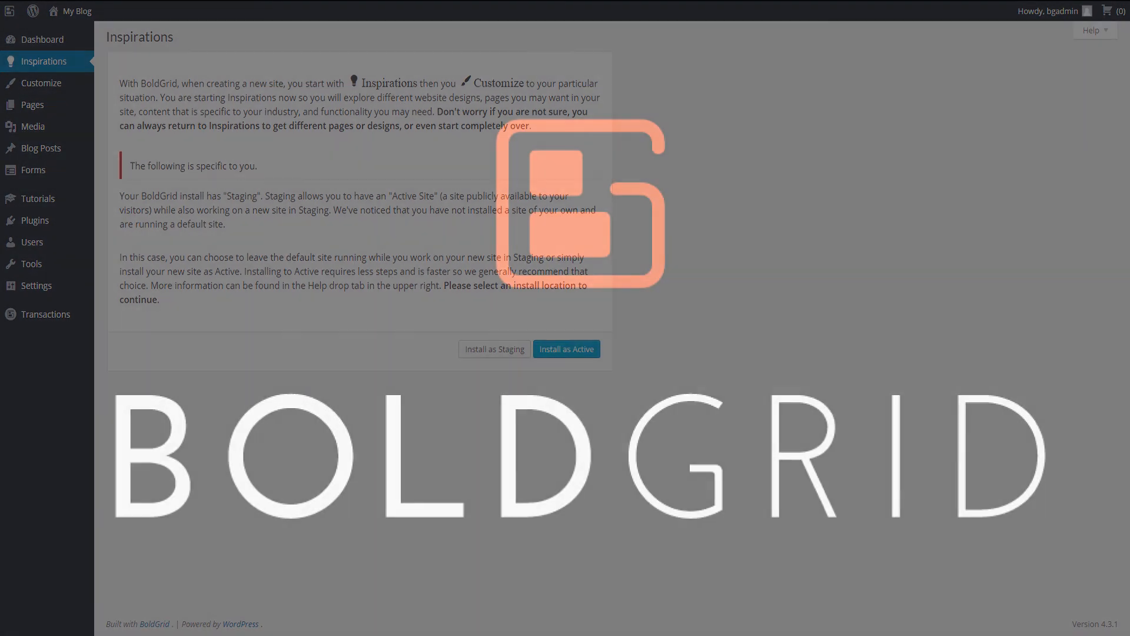